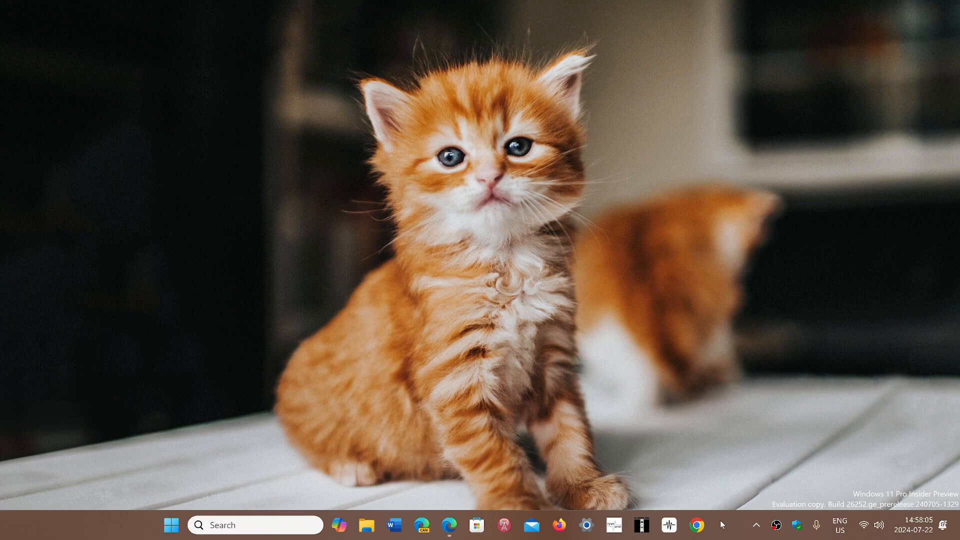
mouse_move(498, 322)
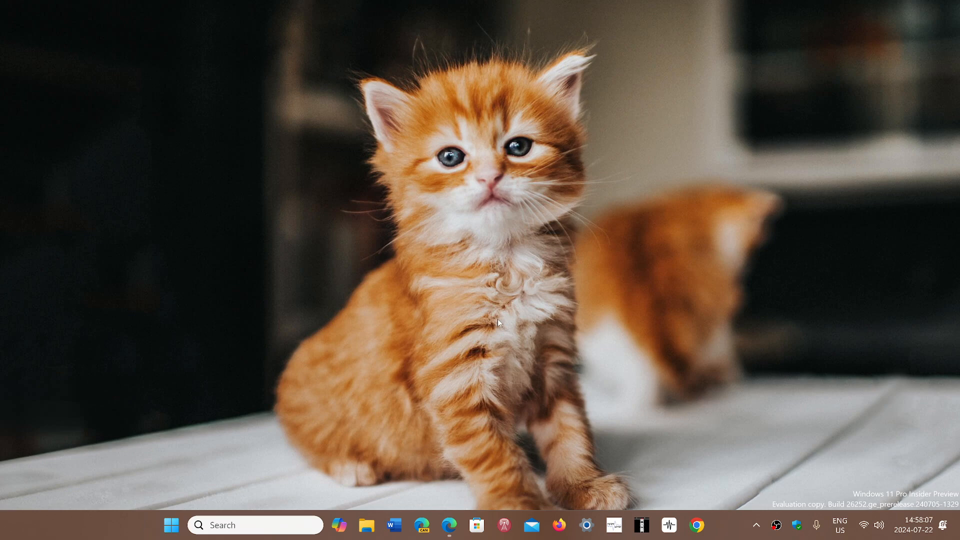
Bring up the CrowdStrike recovery tool article in Edge and scroll to its WinPE and Safe Boot steps.
click(449, 524)
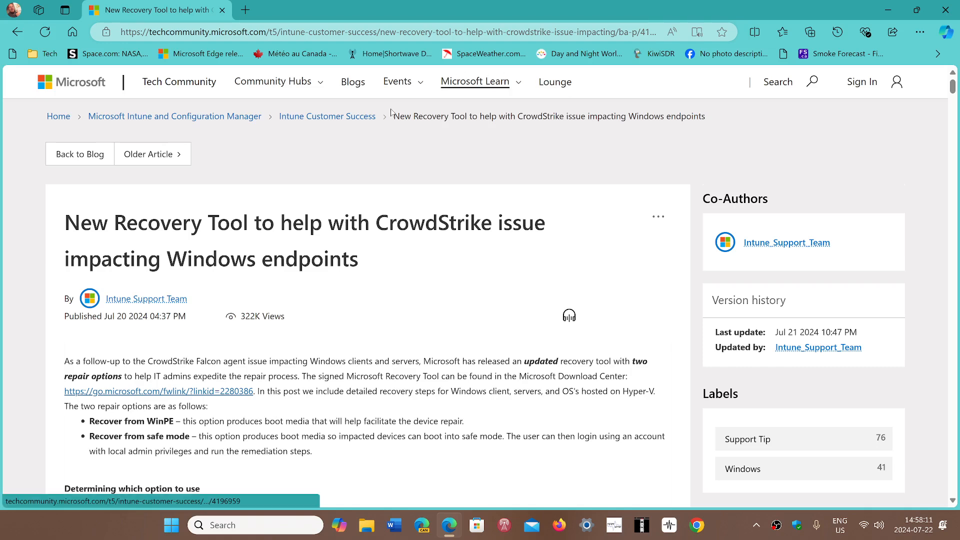
mouse_move(387, 286)
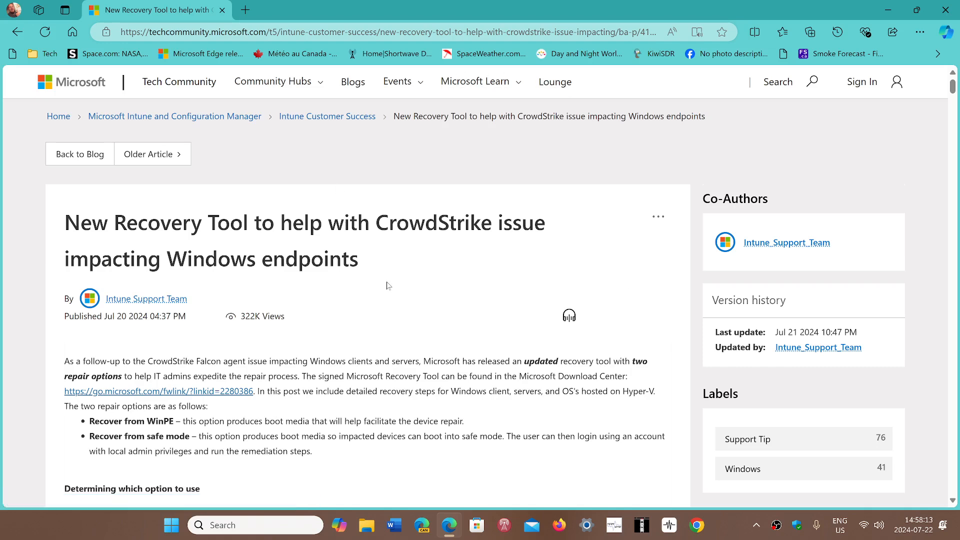
mouse_move(956, 109)
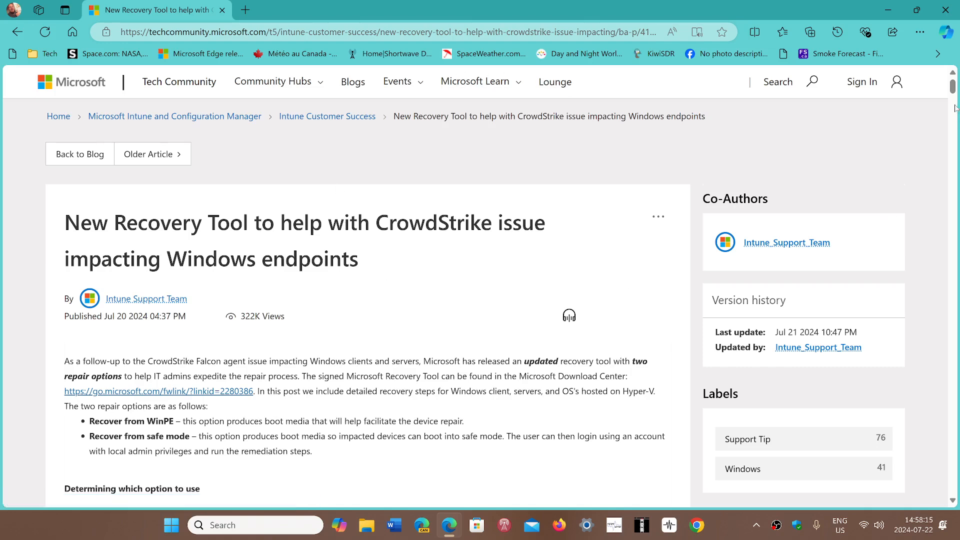
scroll(down, 3)
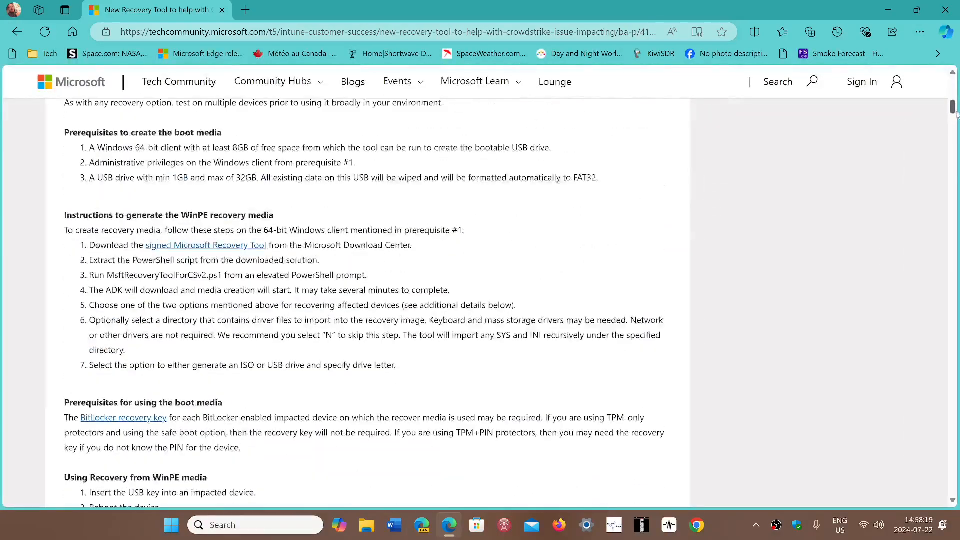
scroll(down, 3)
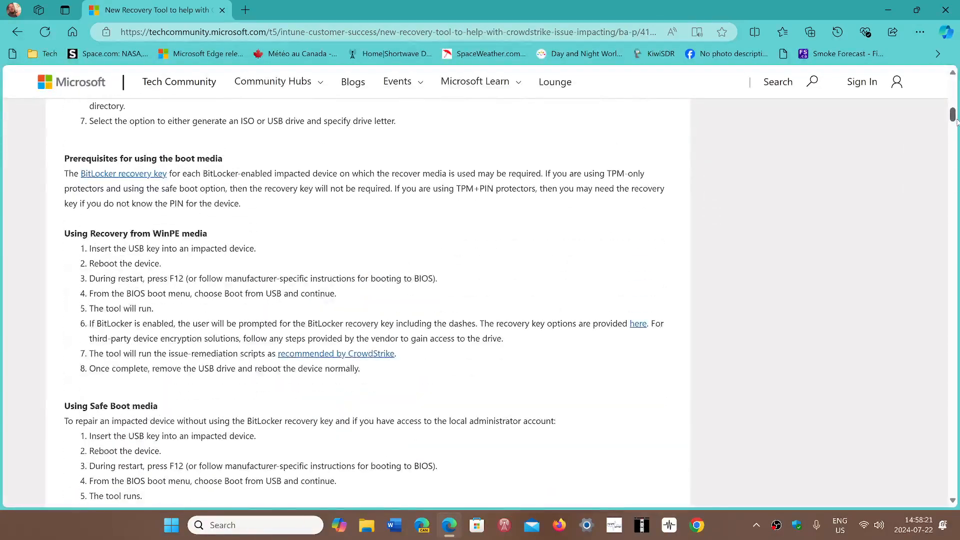
scroll(down, 3)
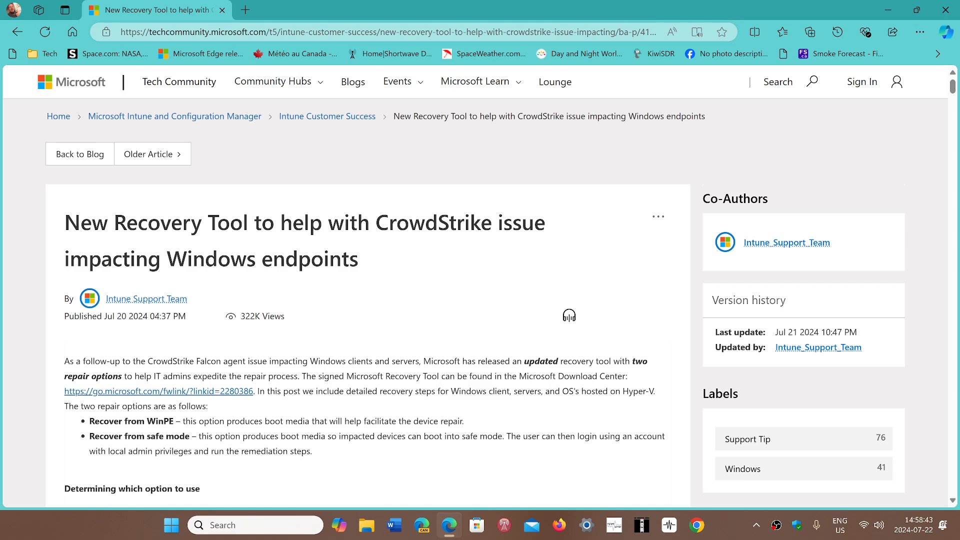
mouse_move(529, 297)
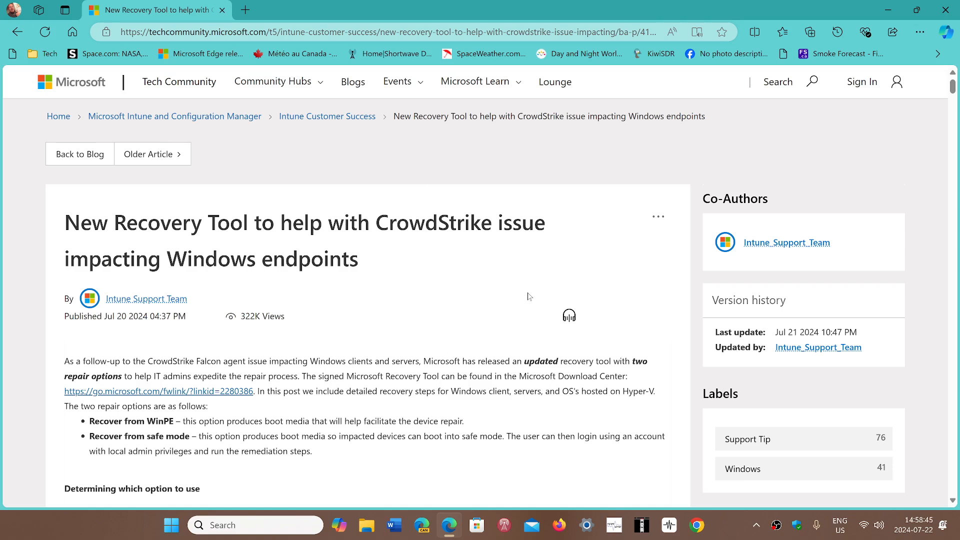
scroll(down, 3)
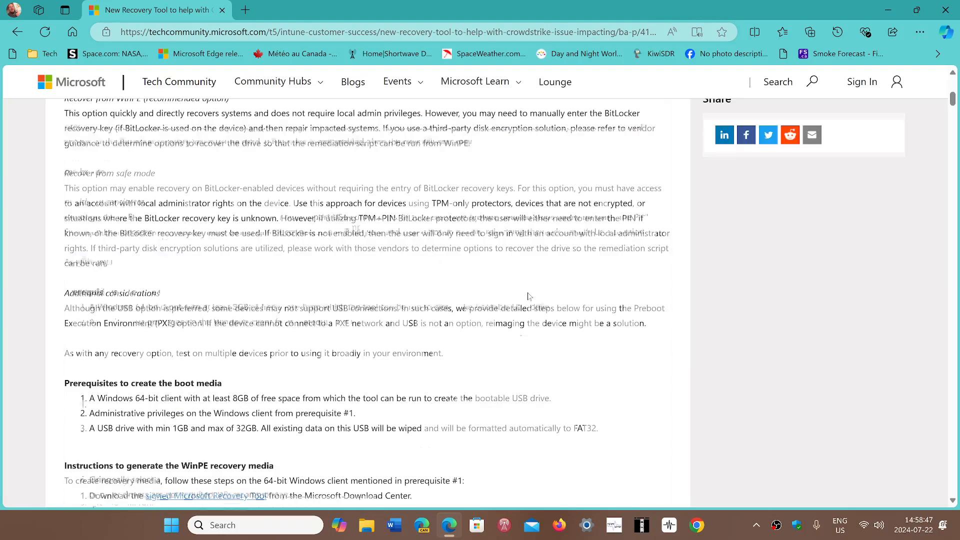
scroll(up, 3)
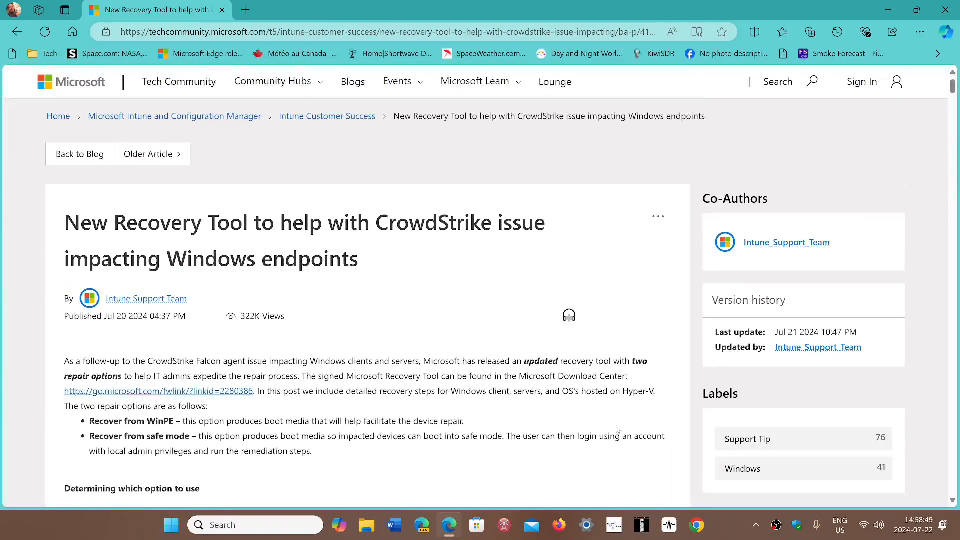
mouse_move(725, 529)
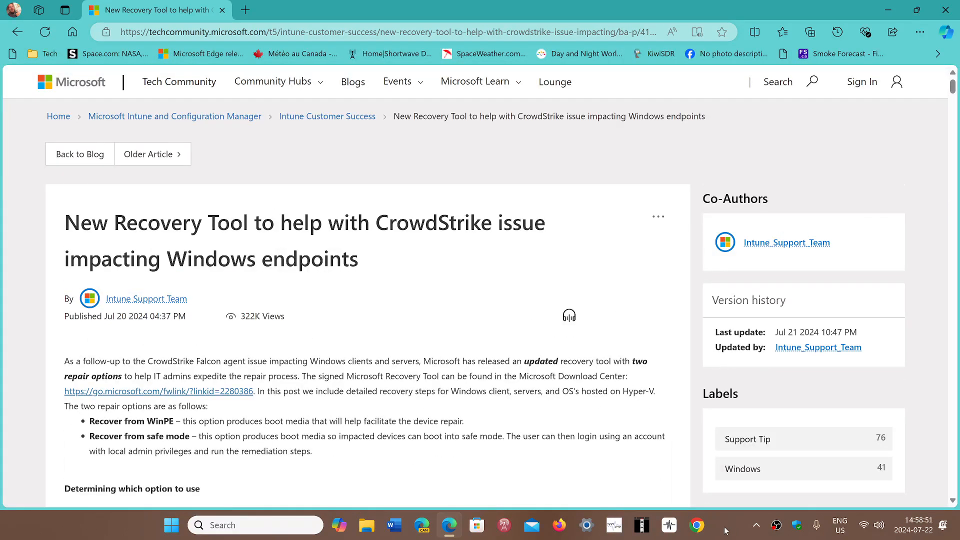